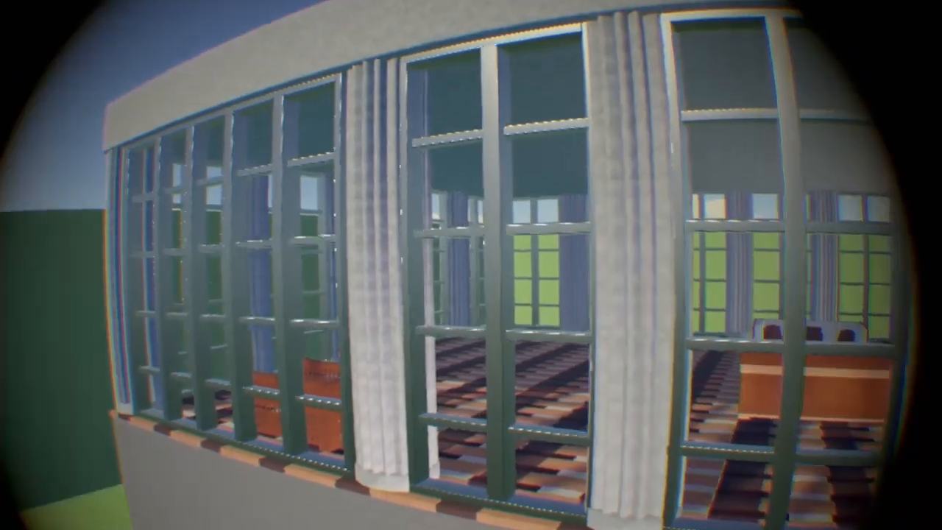
{"action": "mouse_move", "coordinate": [471, 265]}
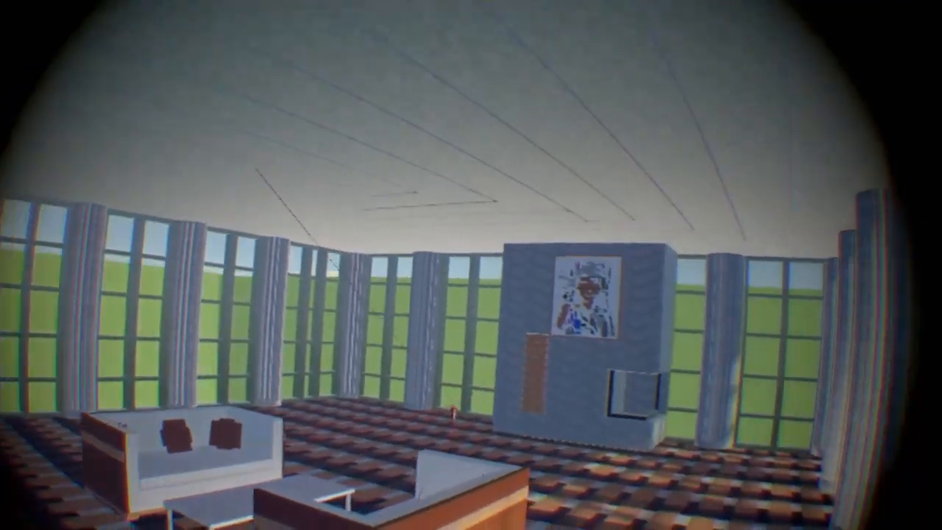
{"action": "mouse_move", "coordinate": [471, 265]}
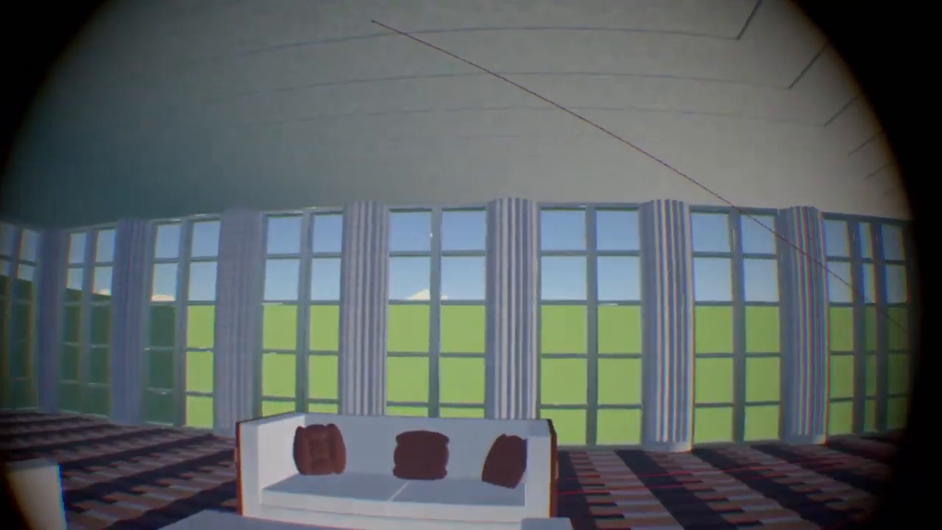